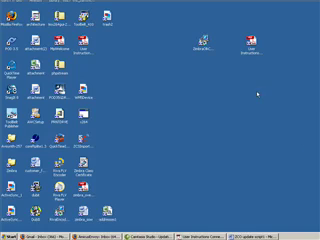
pyautogui.moveTo(163, 48)
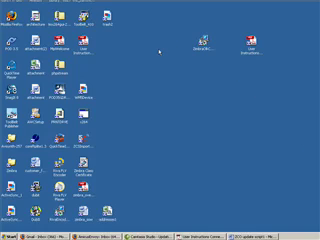